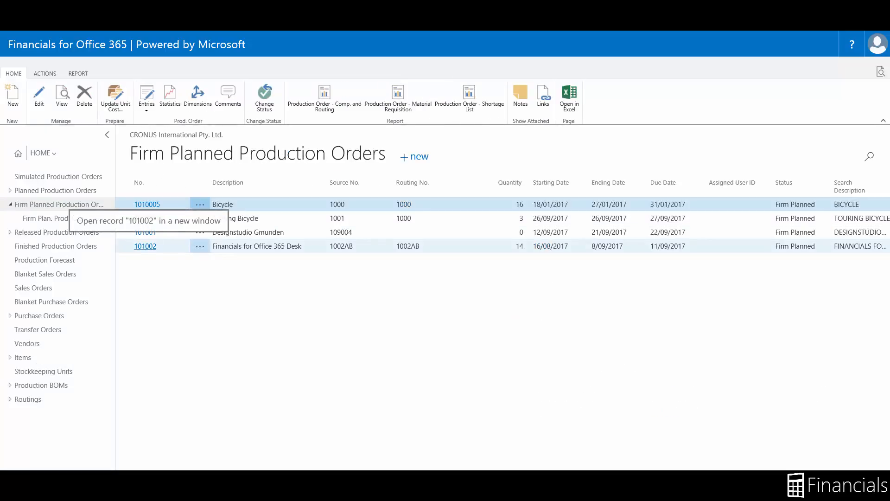
Open the card for firm planned production order 101002 for the Office 365 Desk
left_click(145, 245)
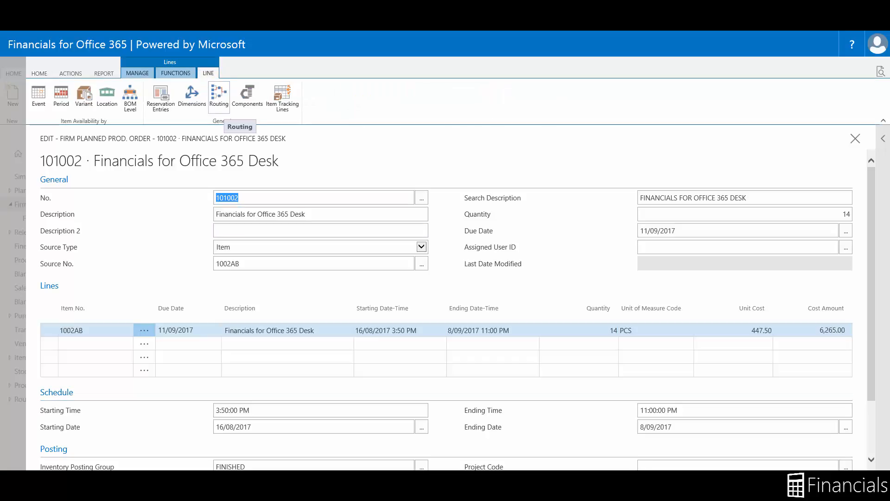
Review the seven routing operations and the Packing operation 40 capacity need
left_click(218, 94)
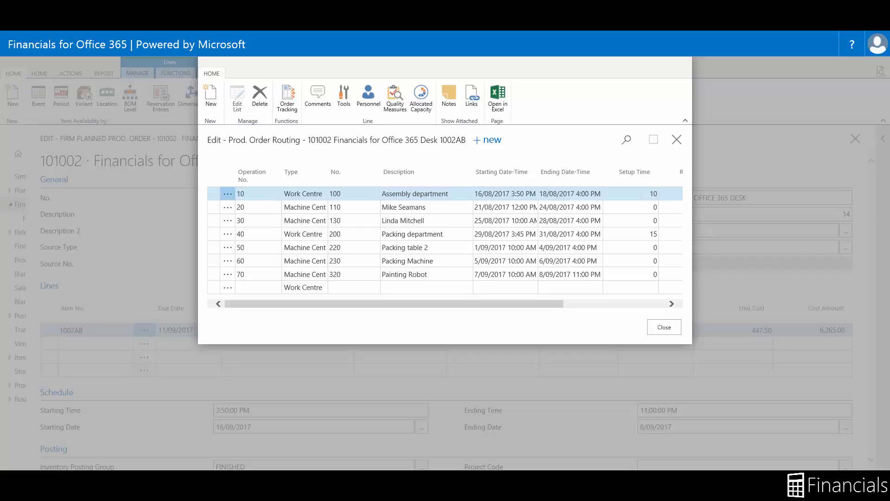
left_click(652, 139)
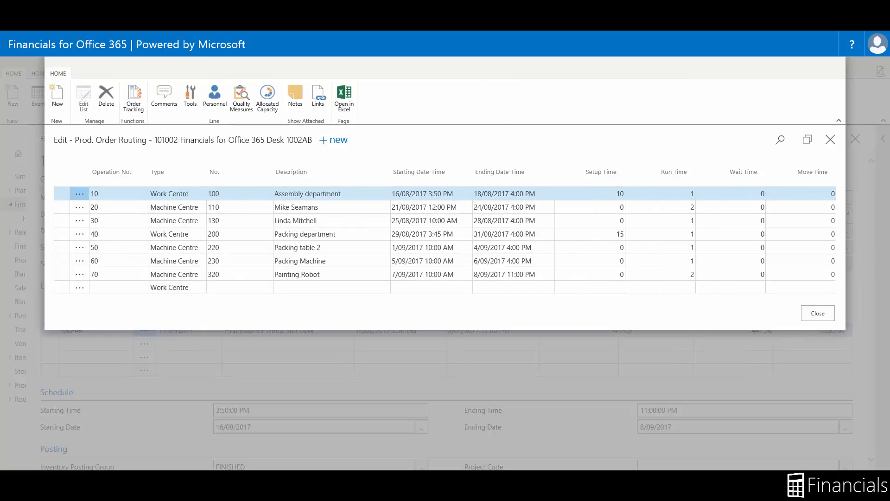
left_click(307, 233)
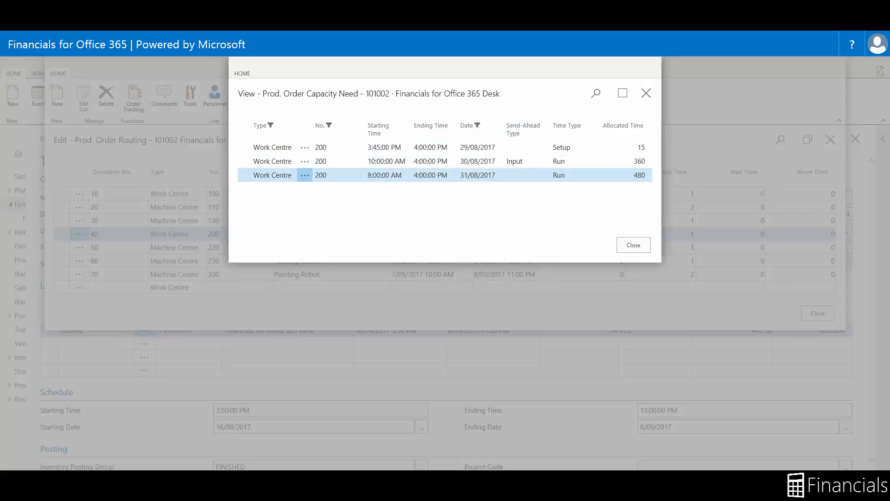
left_click(633, 245)
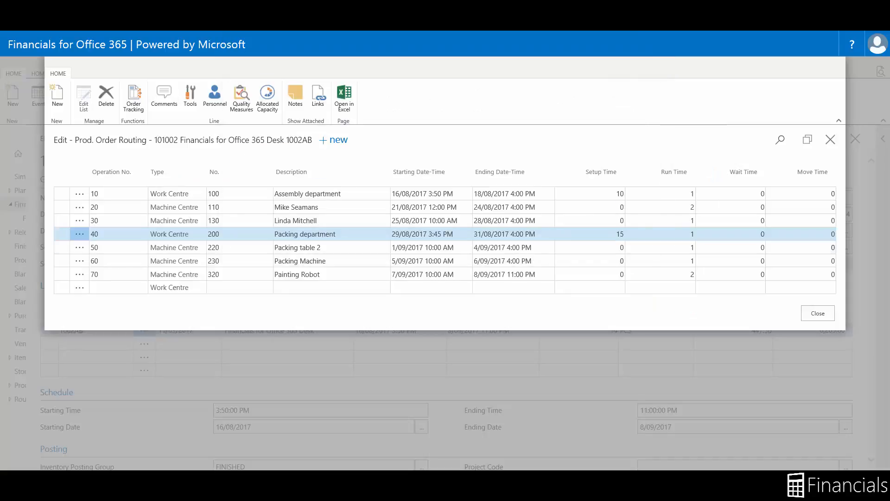
mouse_move(267, 97)
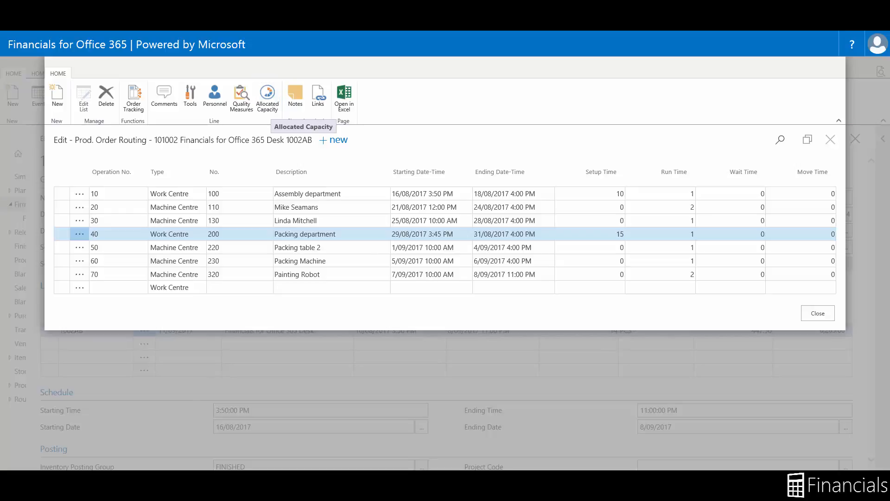
Close the routing window and dismiss the Carry Out Action Msg. options without choosing
left_click(816, 313)
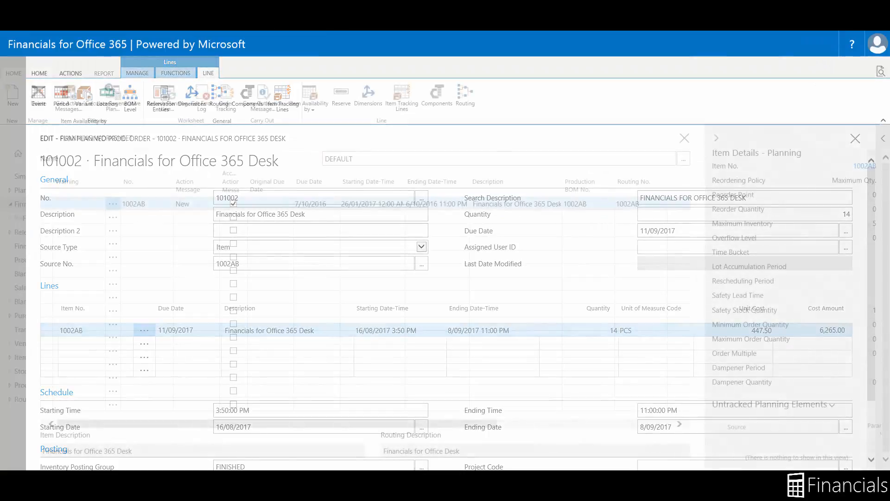
left_click(262, 96)
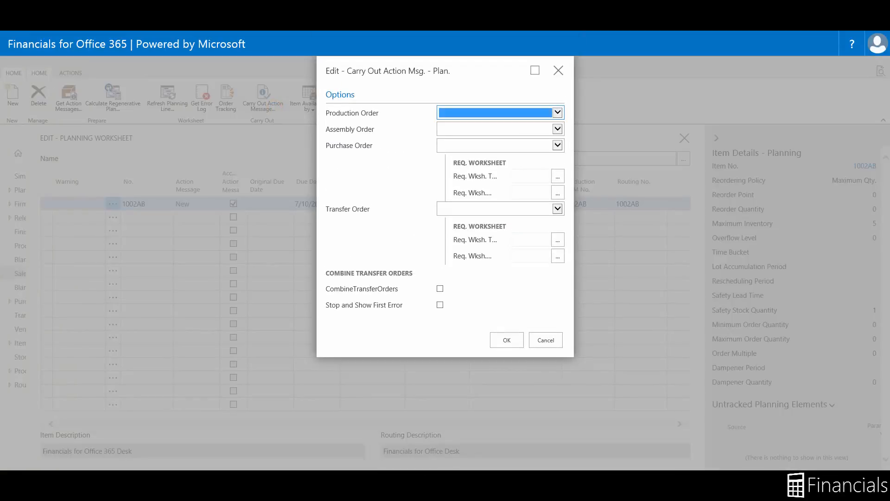
left_click(556, 111)
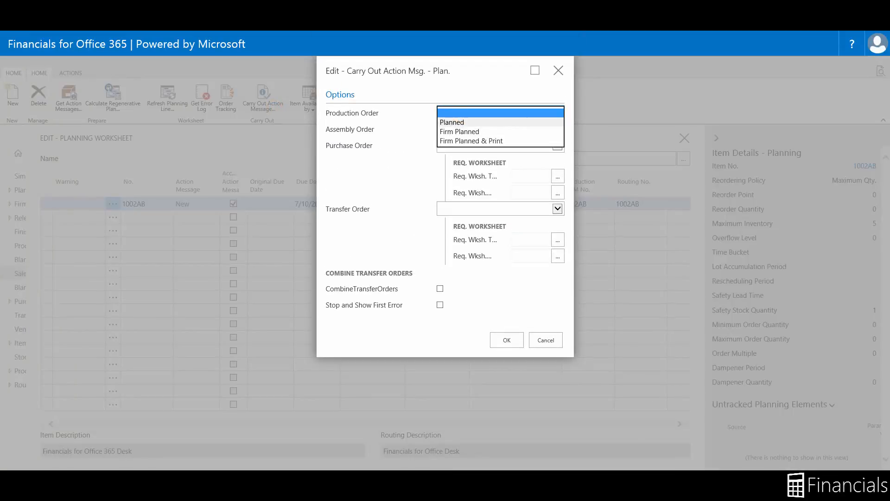
mouse_move(460, 131)
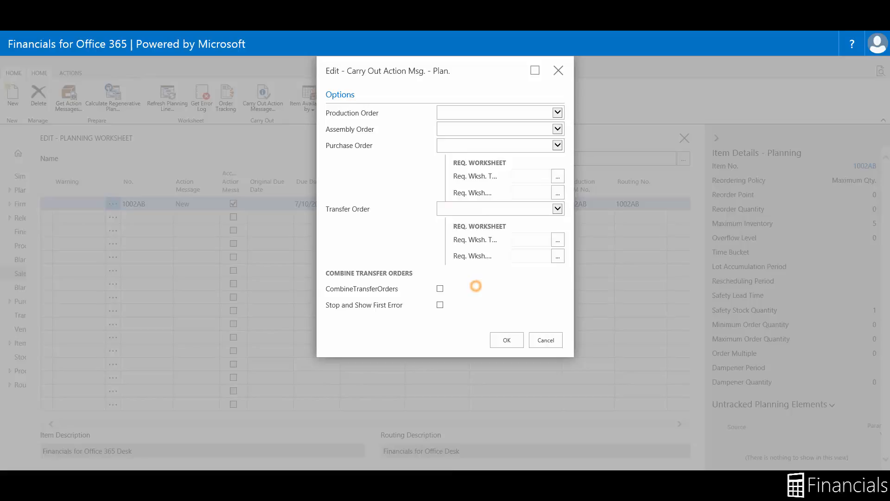
mouse_move(364, 305)
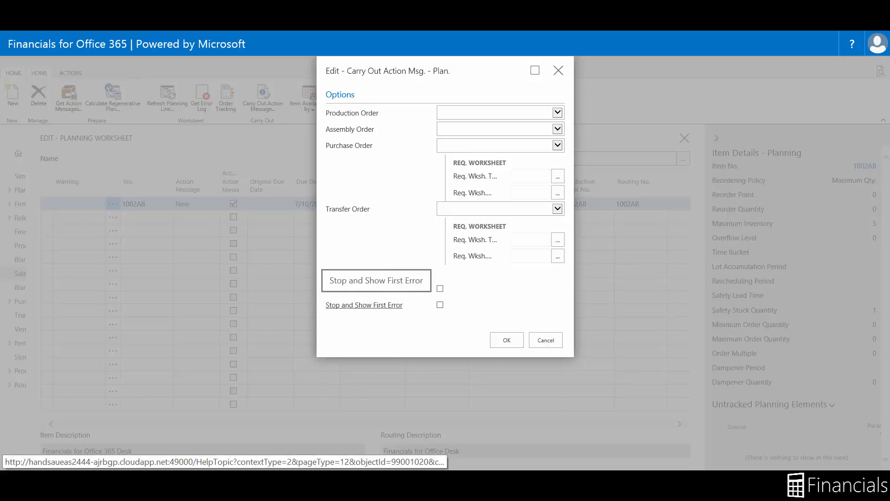
left_click(505, 340)
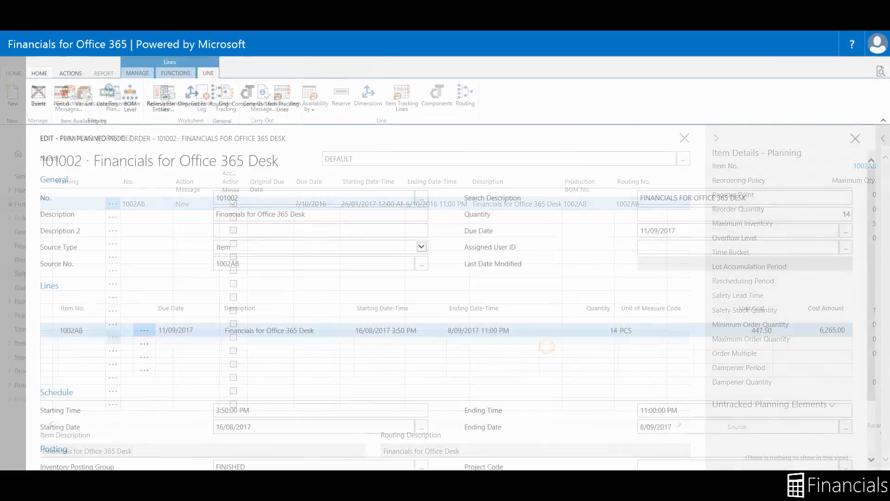
left_click(855, 139)
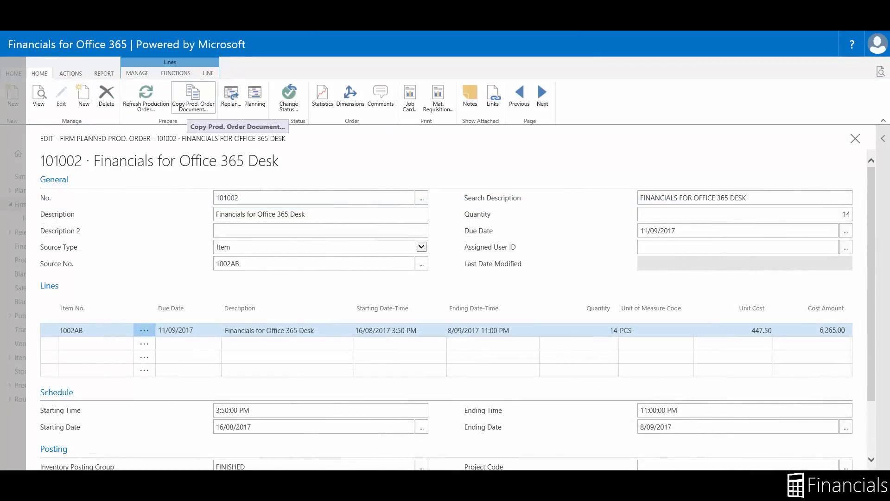
left_click(193, 96)
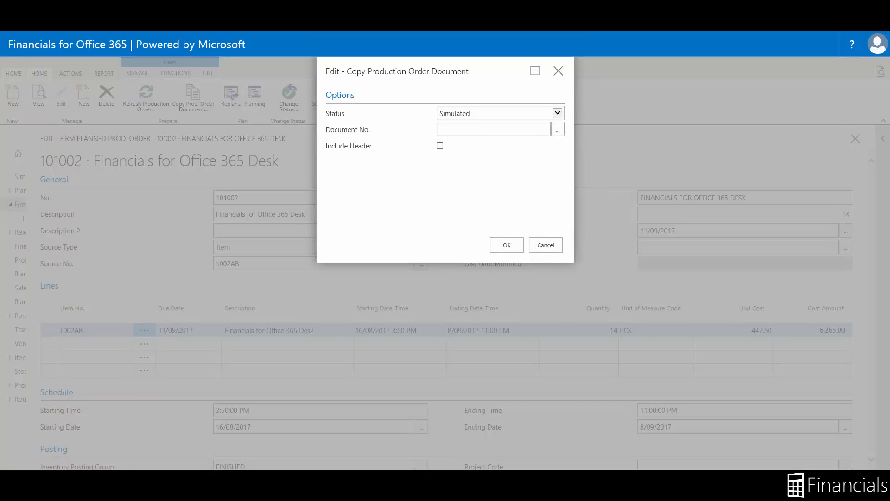
left_click(544, 245)
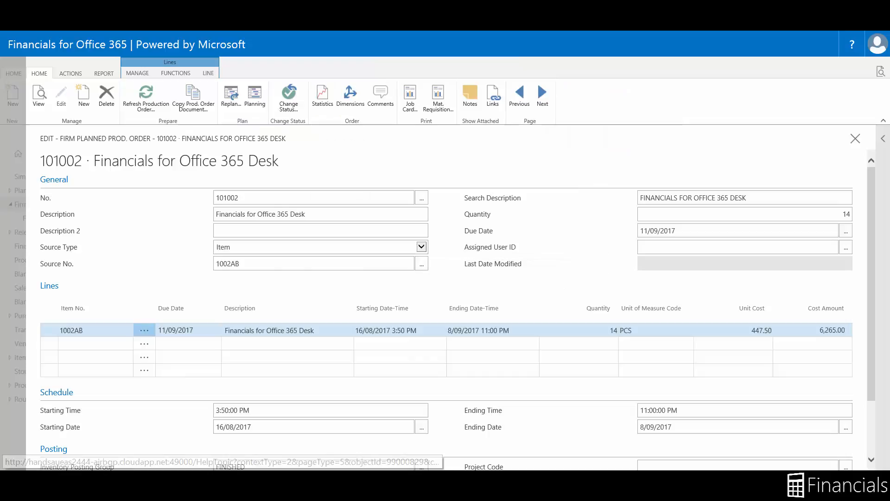
left_click(420, 247)
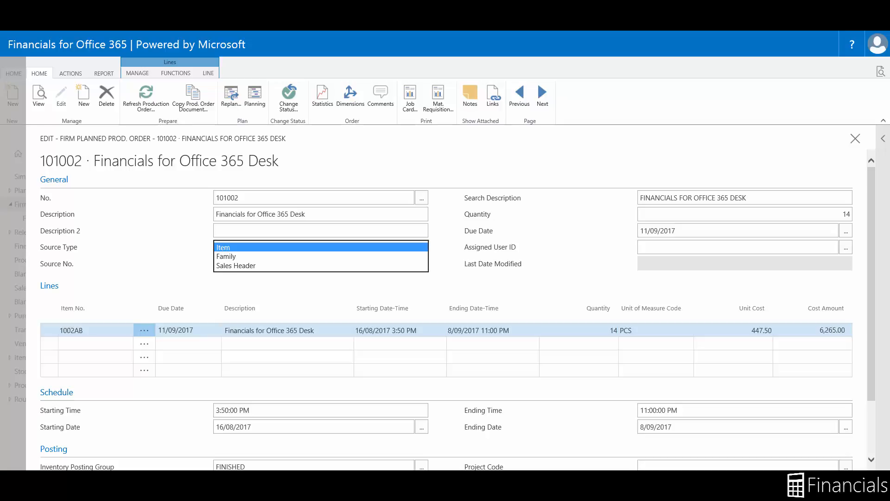
Refresh order 101002 backward, recalculating lines, routings and component need
left_click(145, 96)
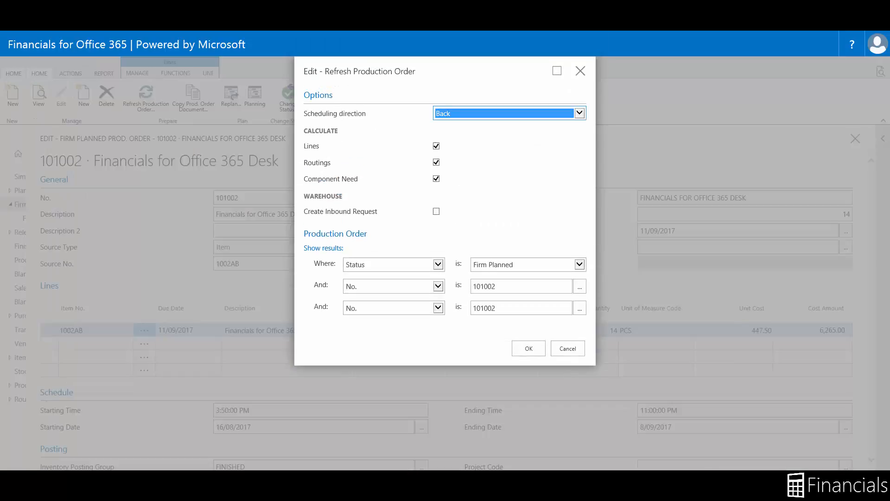
left_click(578, 112)
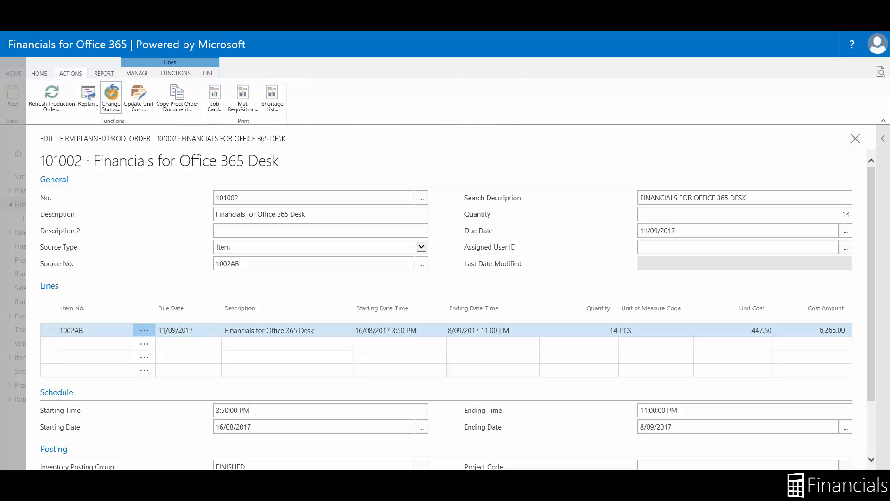
Change order 101002's status to Released with Update Unit Cost ticked
left_click(110, 97)
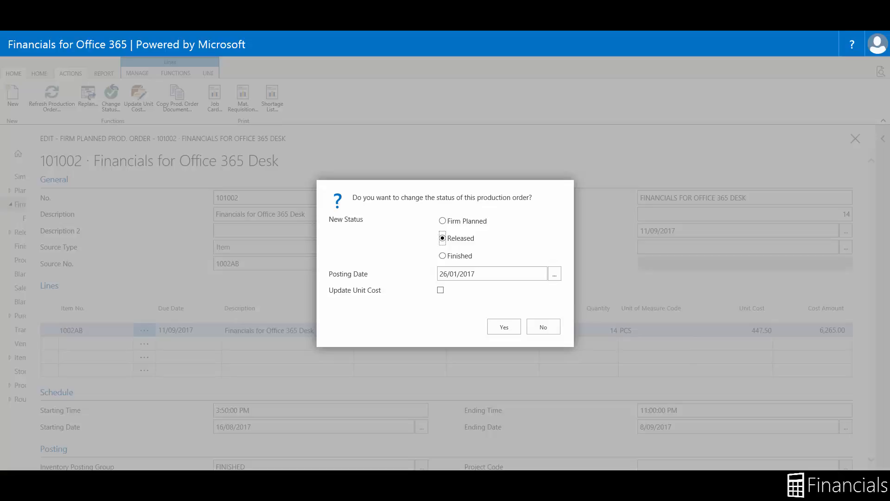
left_click(440, 290)
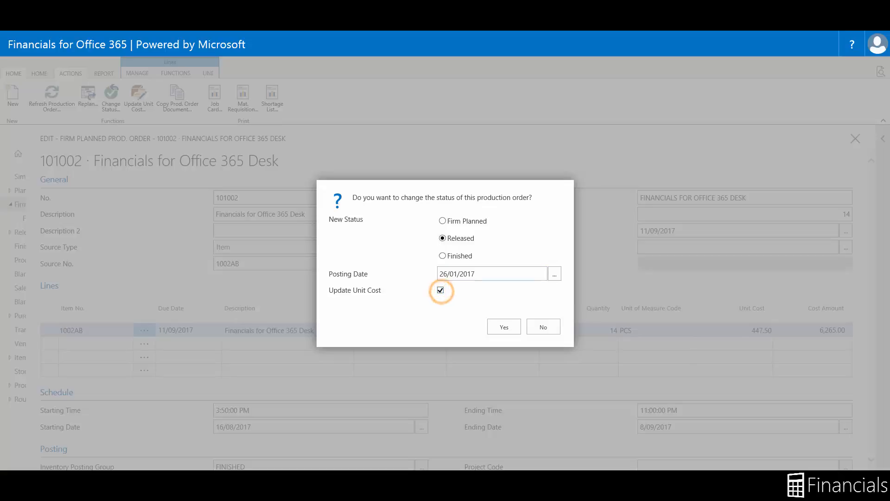
left_click(503, 326)
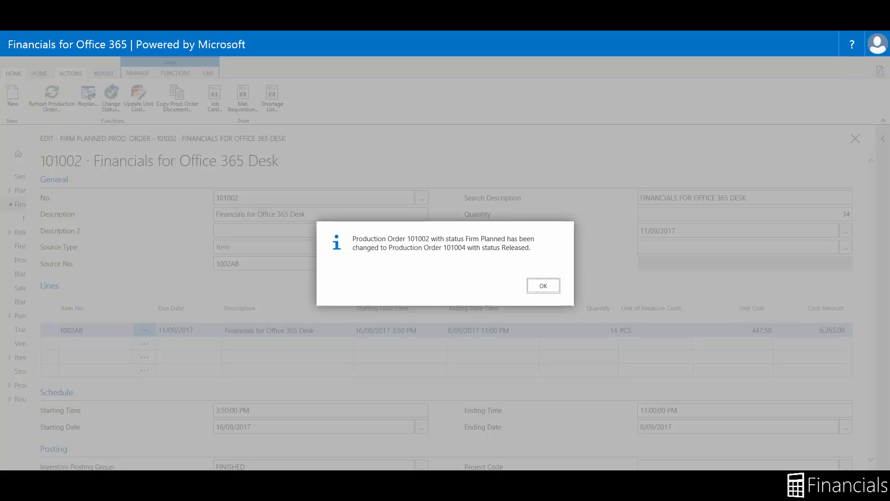
left_click(542, 285)
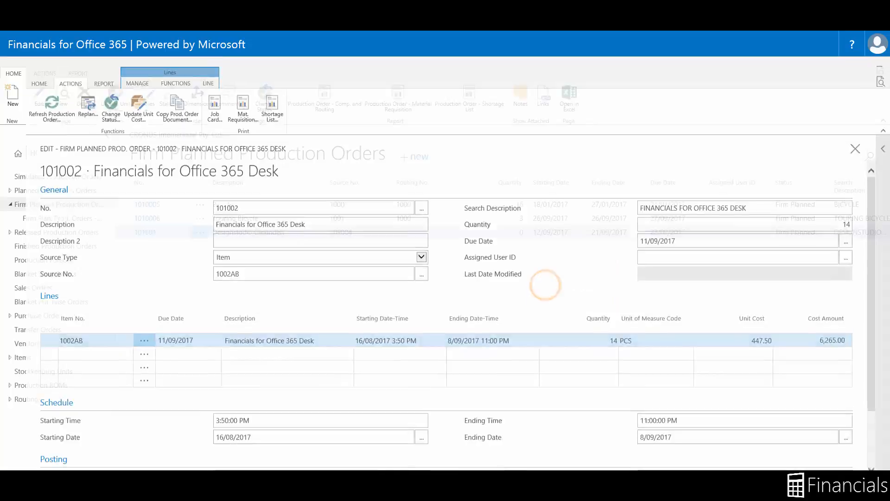
Close the order card, open firm planned order 101001, and view its help
left_click(855, 149)
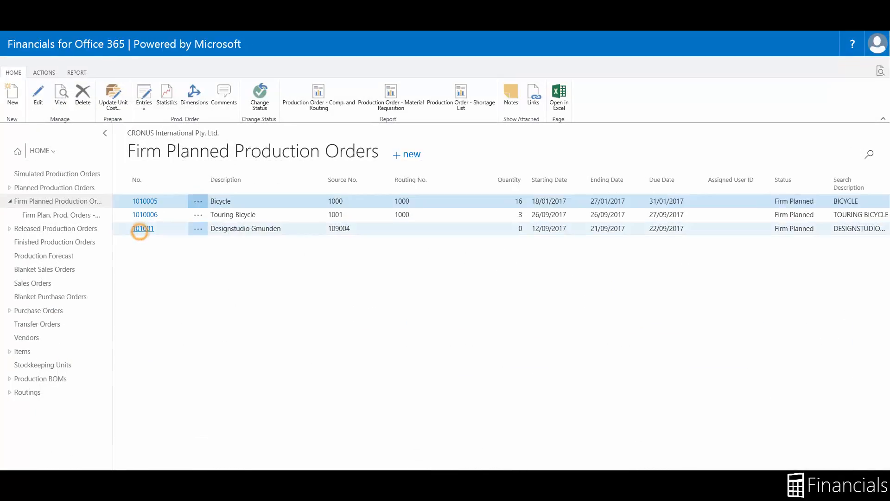
left_click(142, 228)
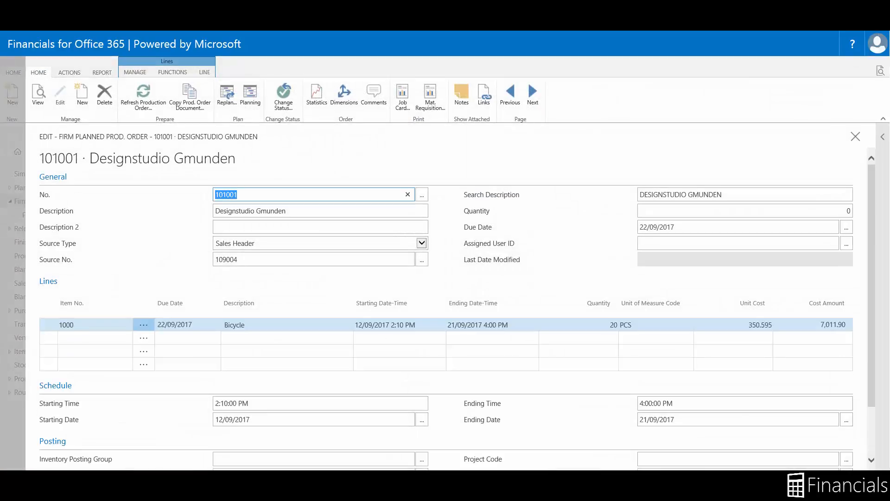
left_click(852, 44)
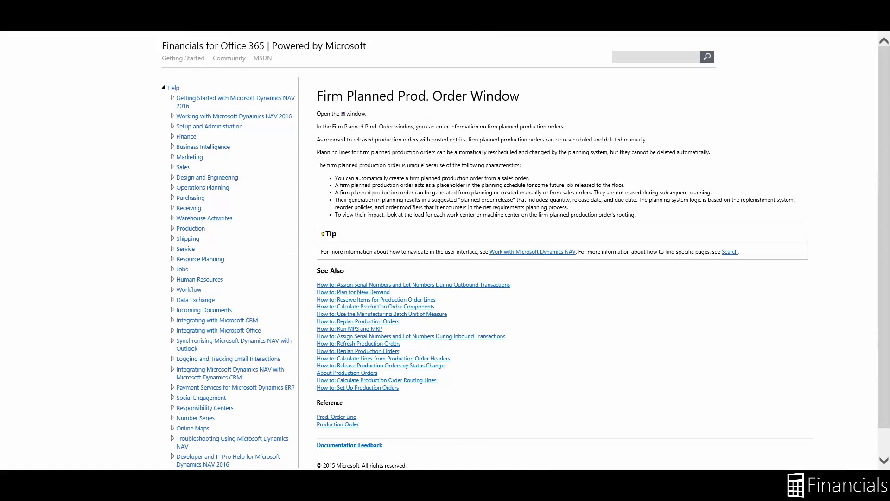